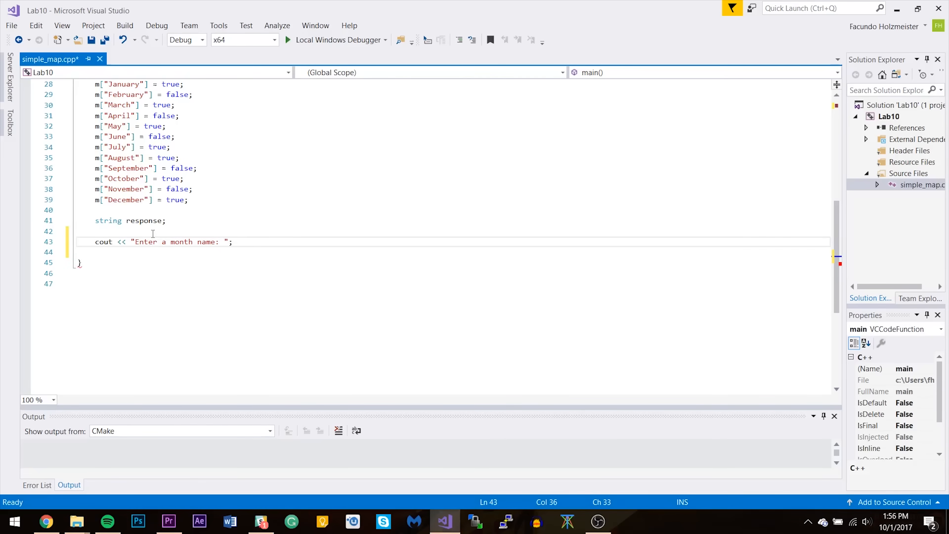
{"action": "type", "text": "cin"}
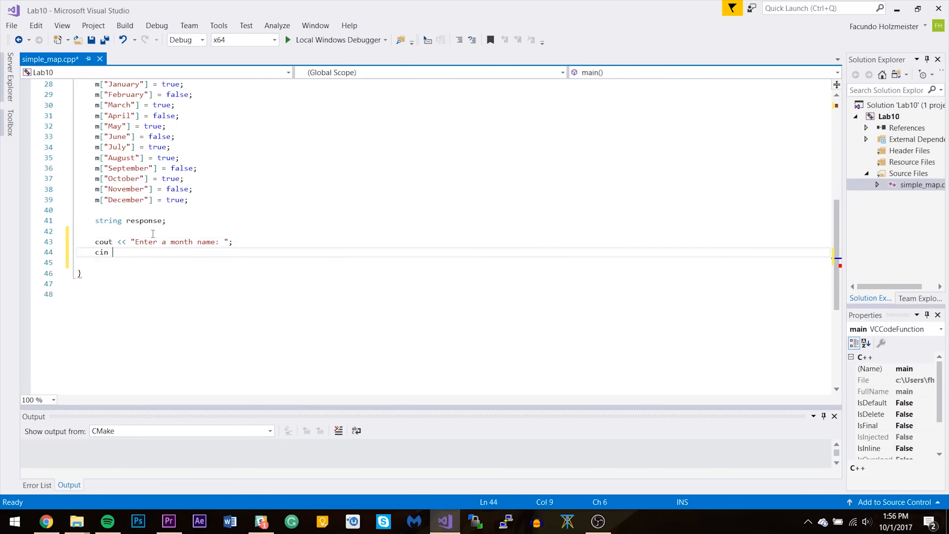